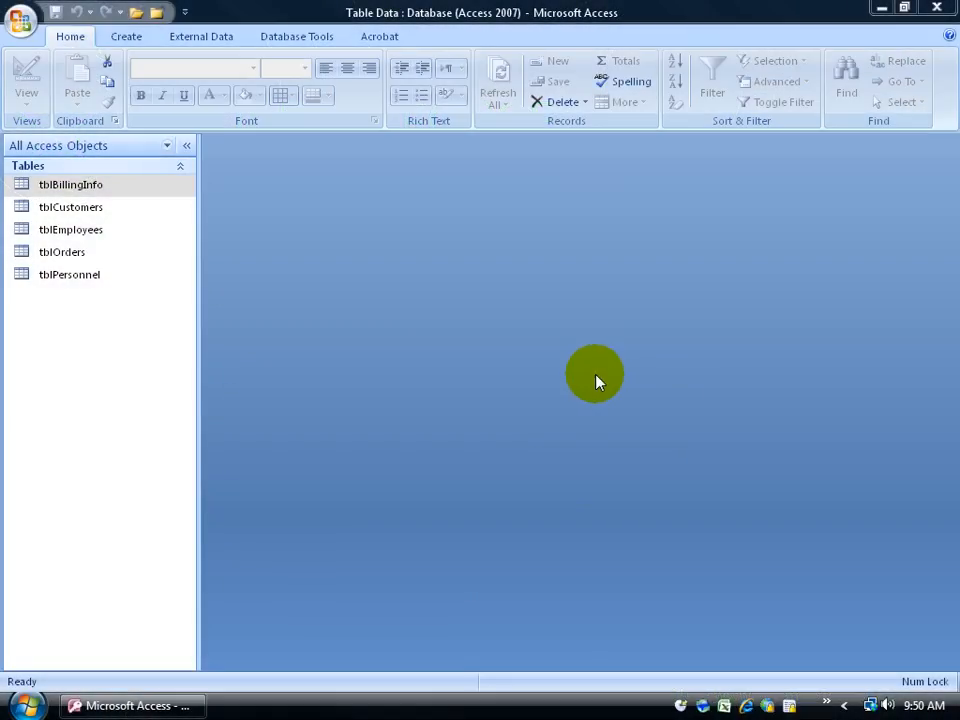
mouse_move(512, 330)
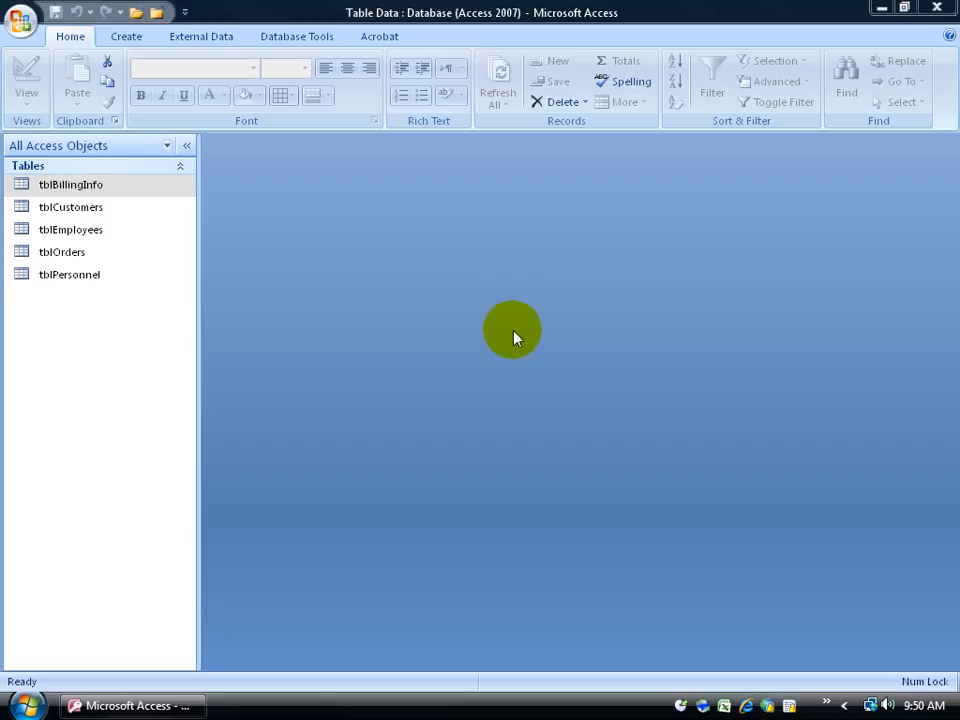
Step: Show the Database Tools commands on the ribbon for the Table Data database
left_click(296, 36)
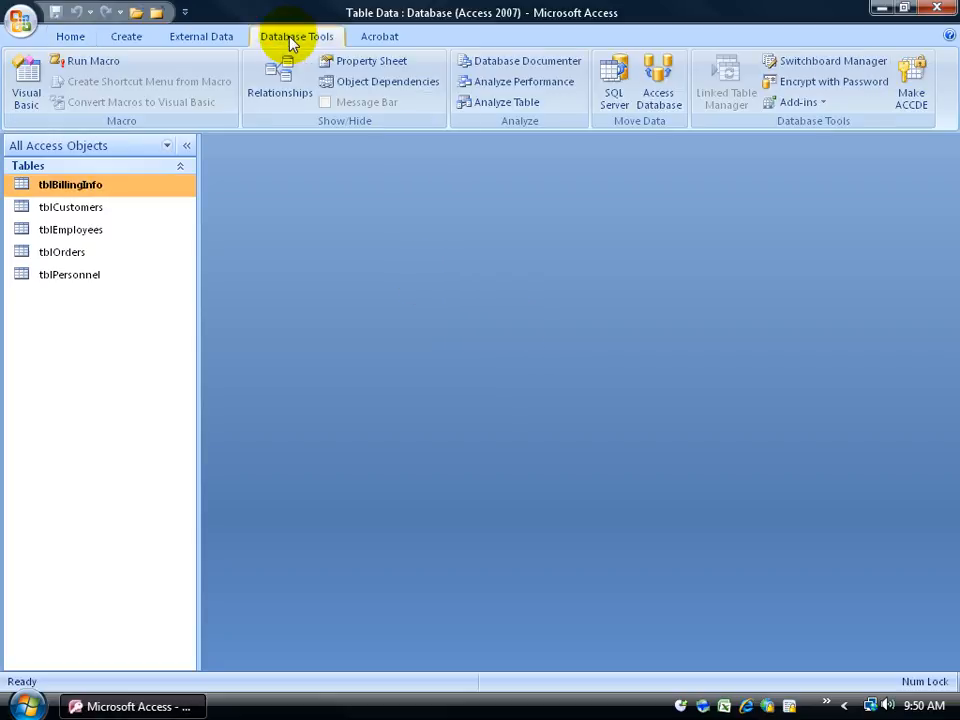
Step: Show the Relationships diagram with all five tables and their existing links
left_click(280, 80)
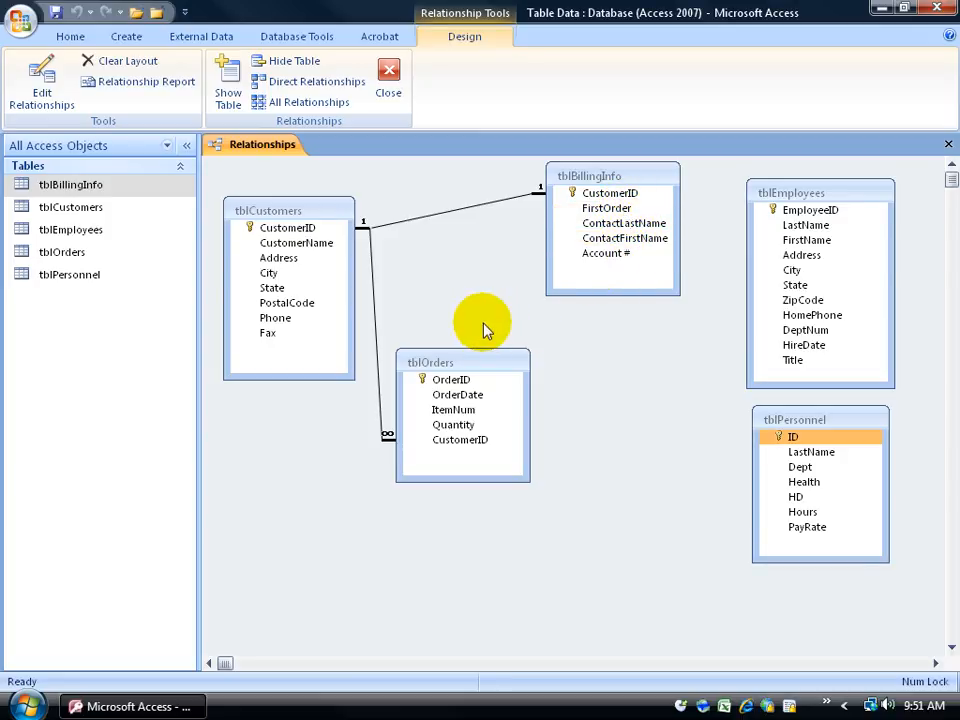
left_click(70, 36)
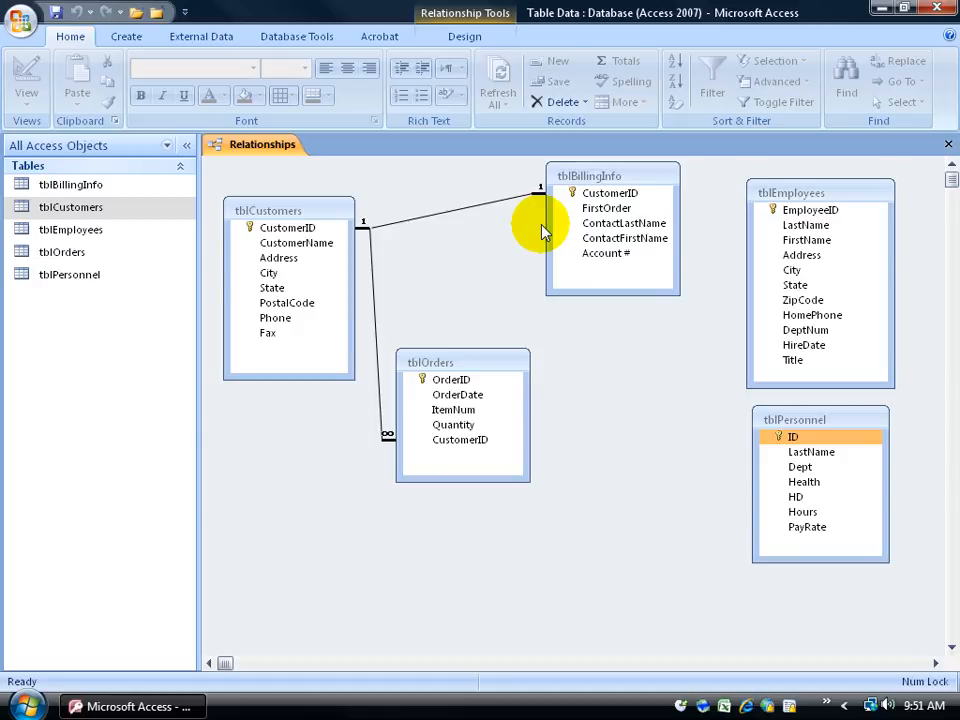
mouse_move(500, 236)
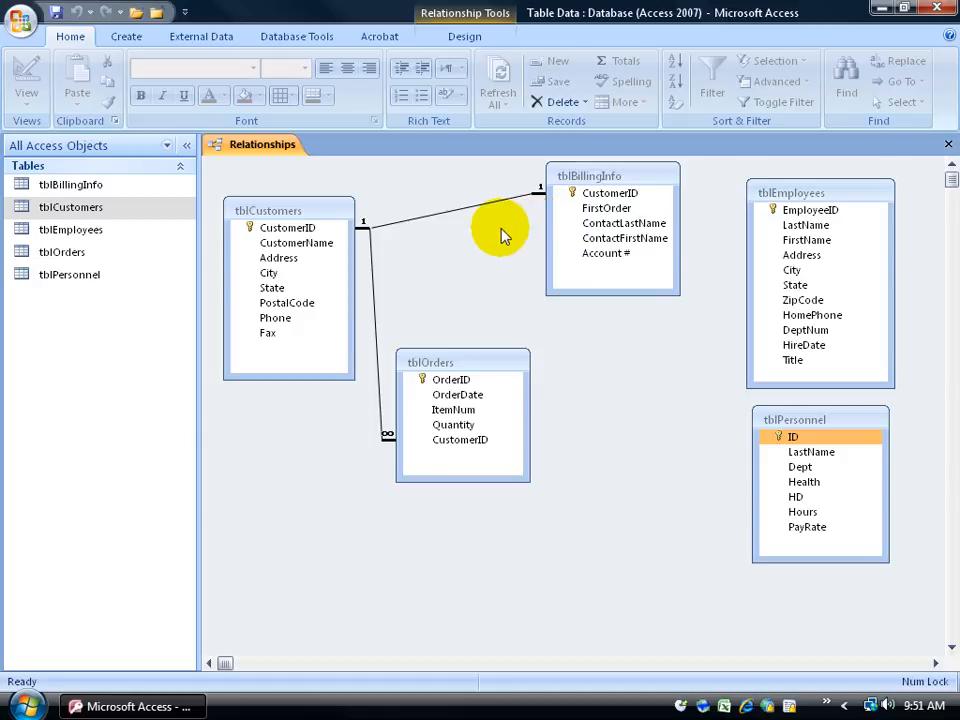
mouse_move(368, 232)
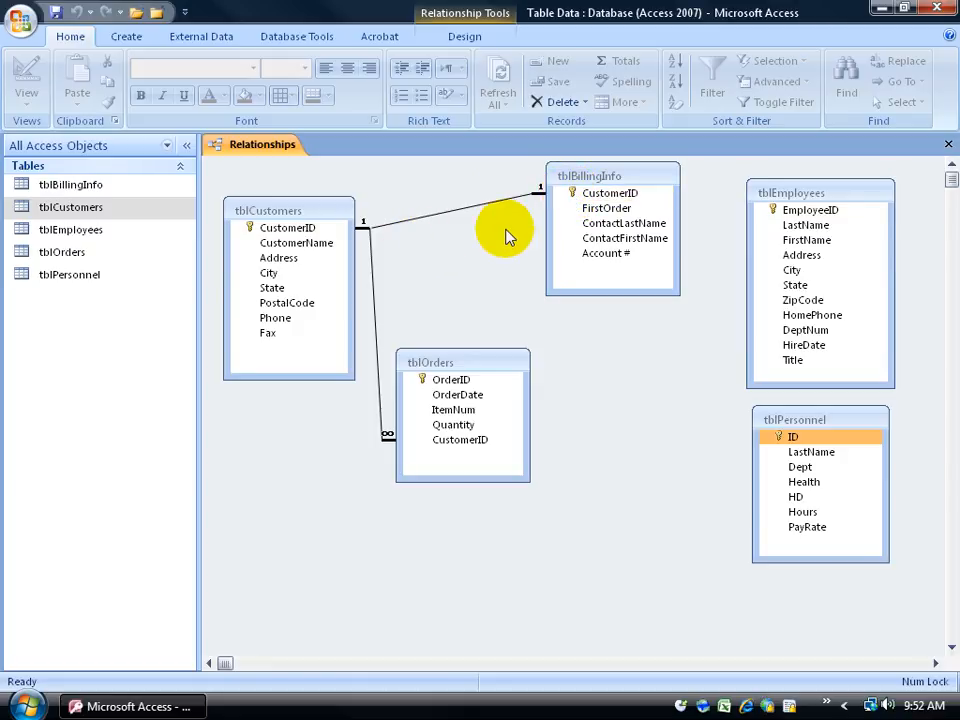
mouse_move(476, 242)
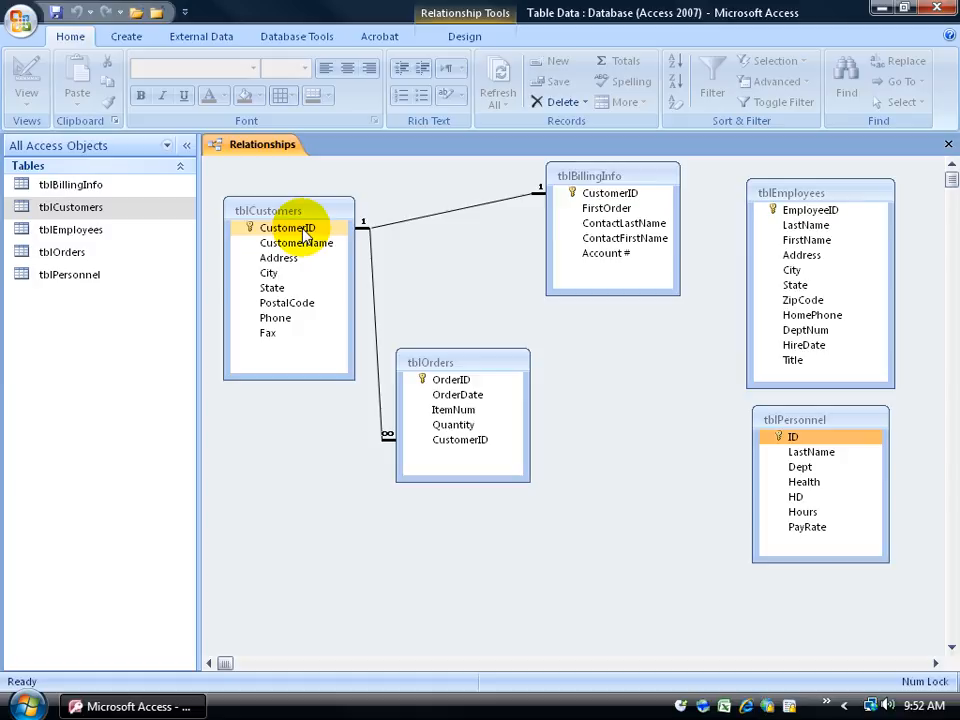
mouse_move(344, 216)
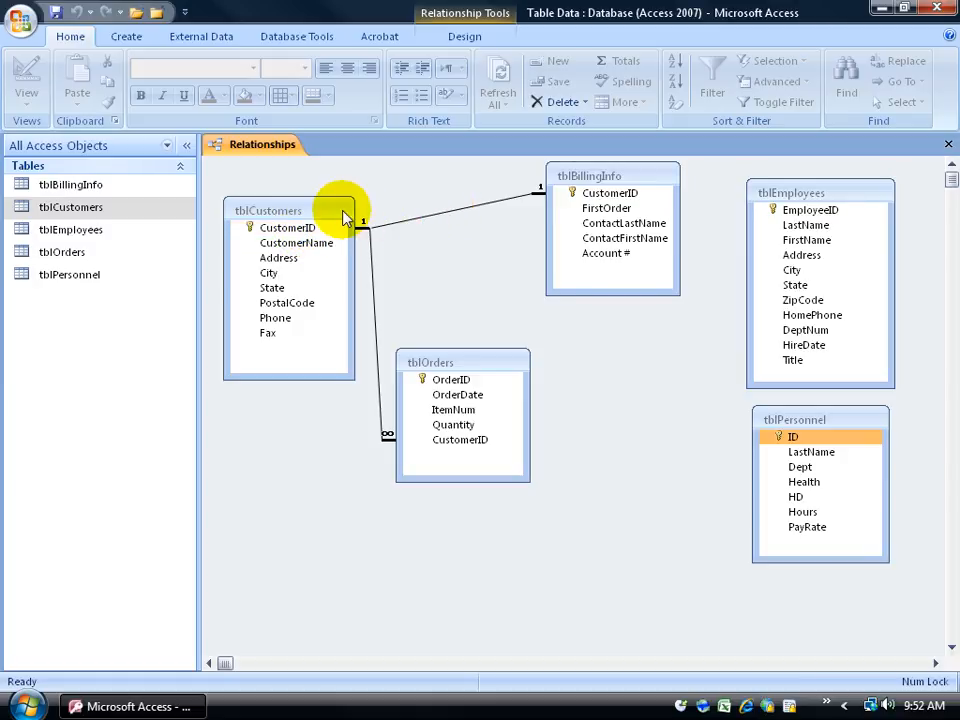
left_click(610, 192)
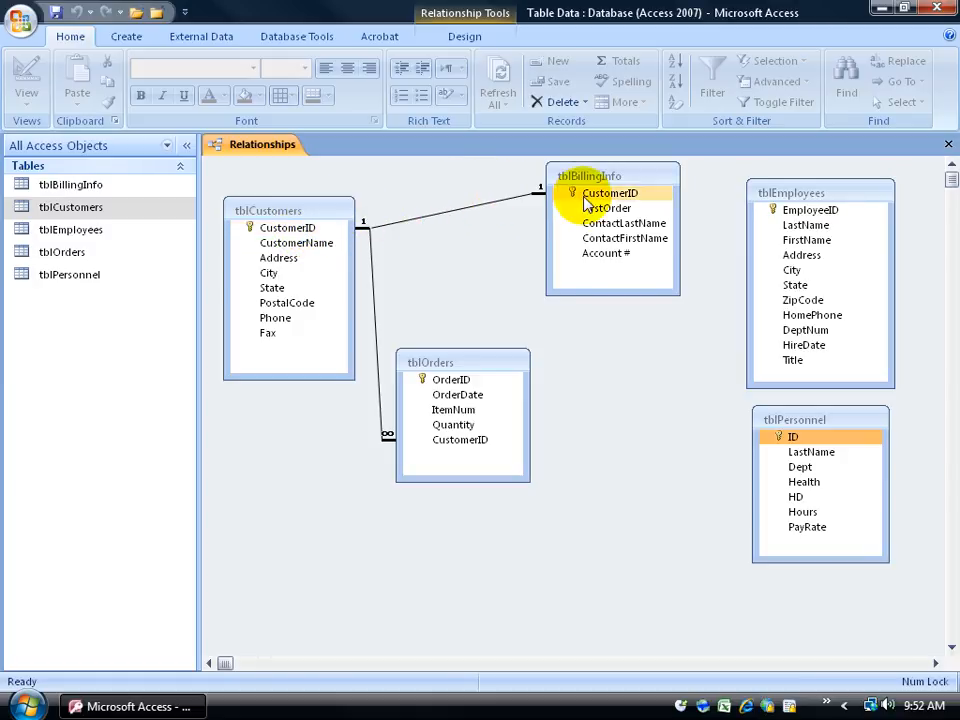
mouse_move(530, 210)
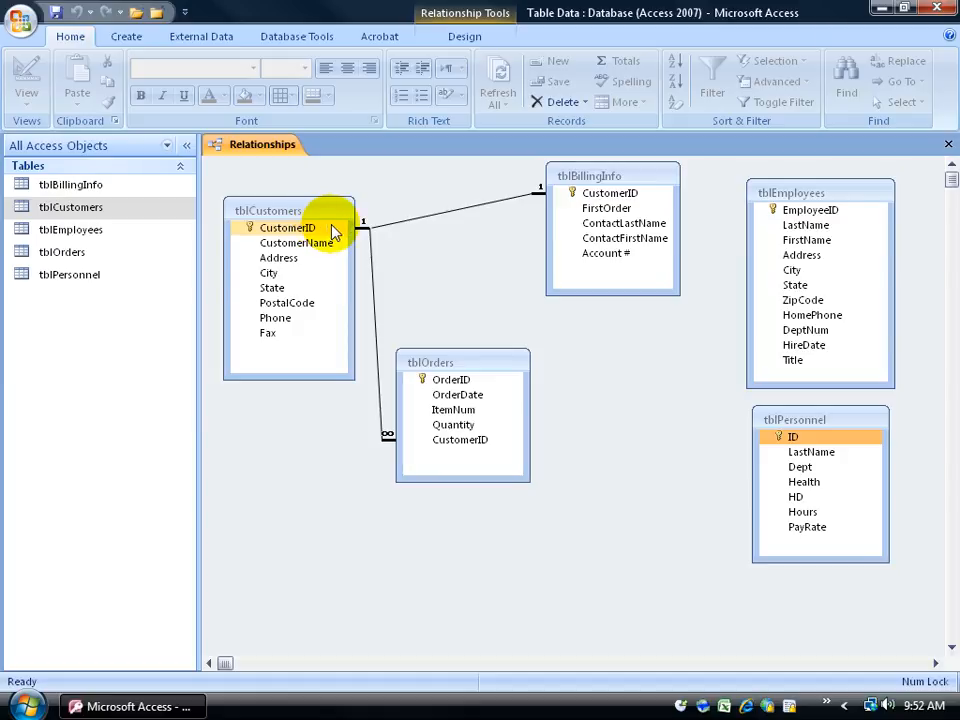
left_click(610, 192)
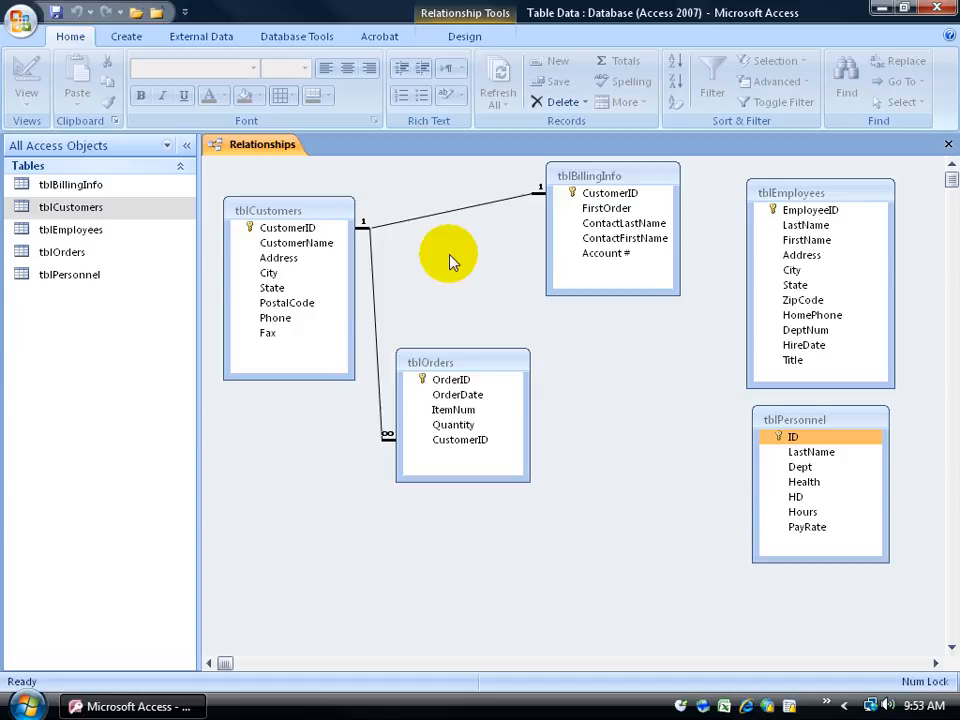
left_click(610, 192)
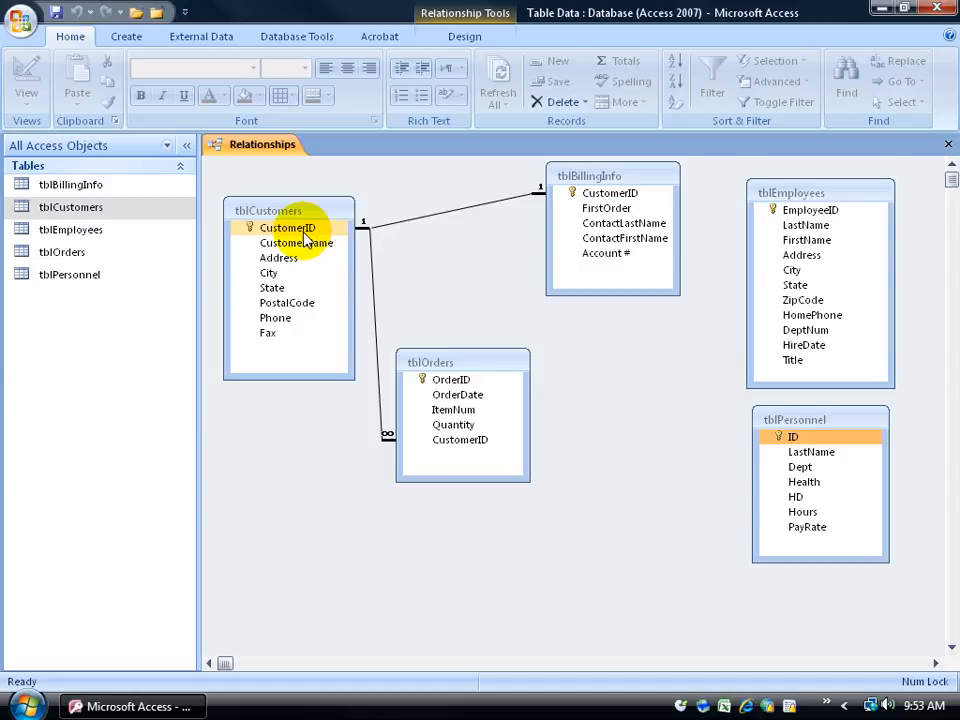
left_click(296, 244)
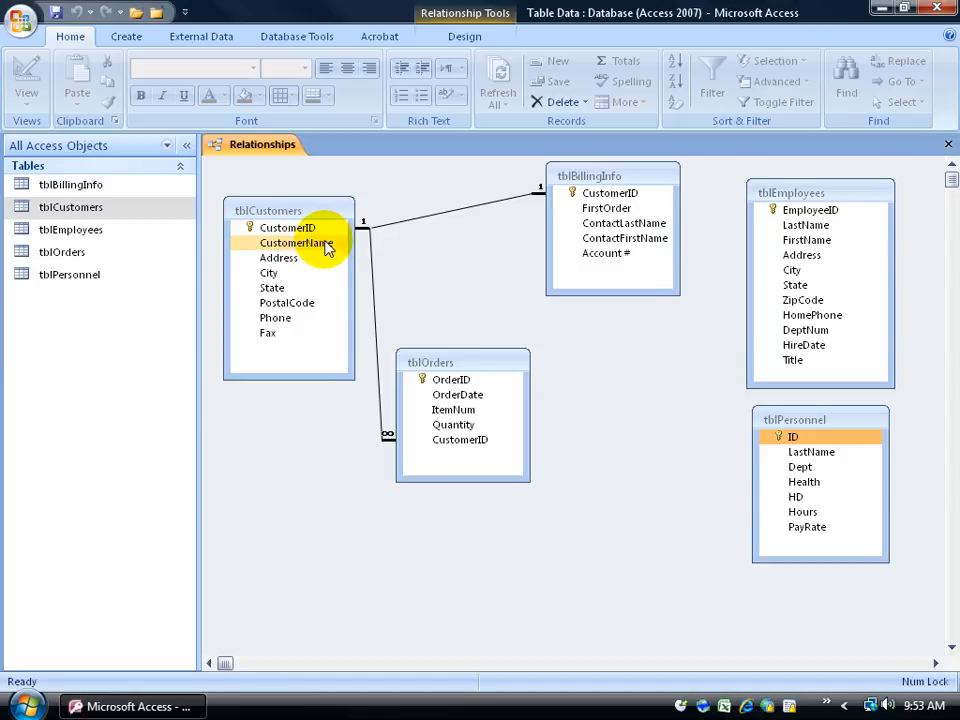
mouse_move(378, 244)
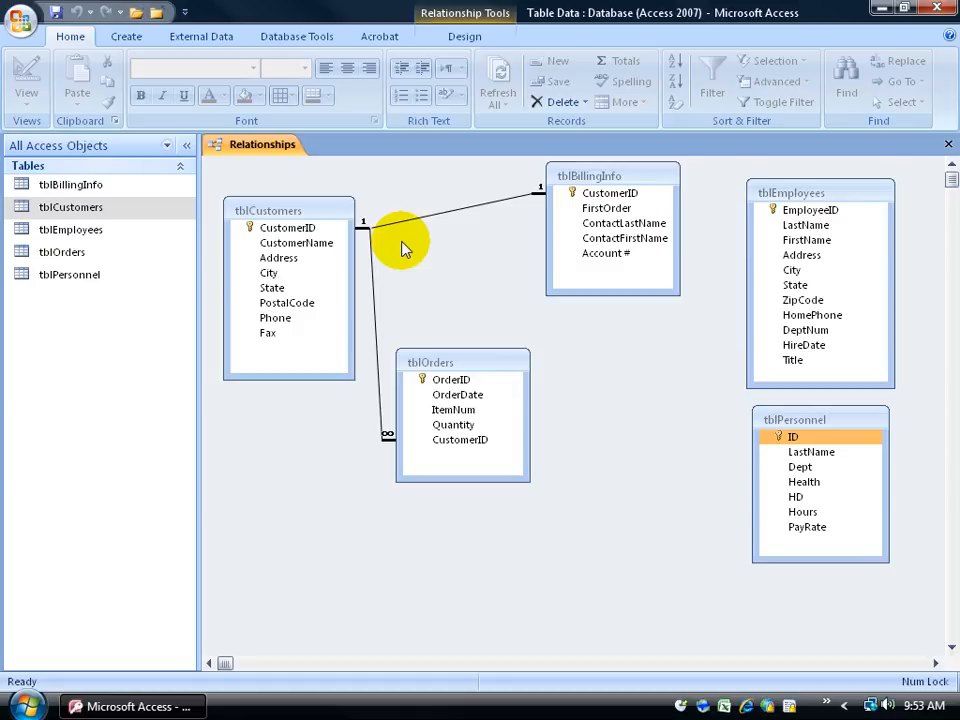
left_click(288, 228)
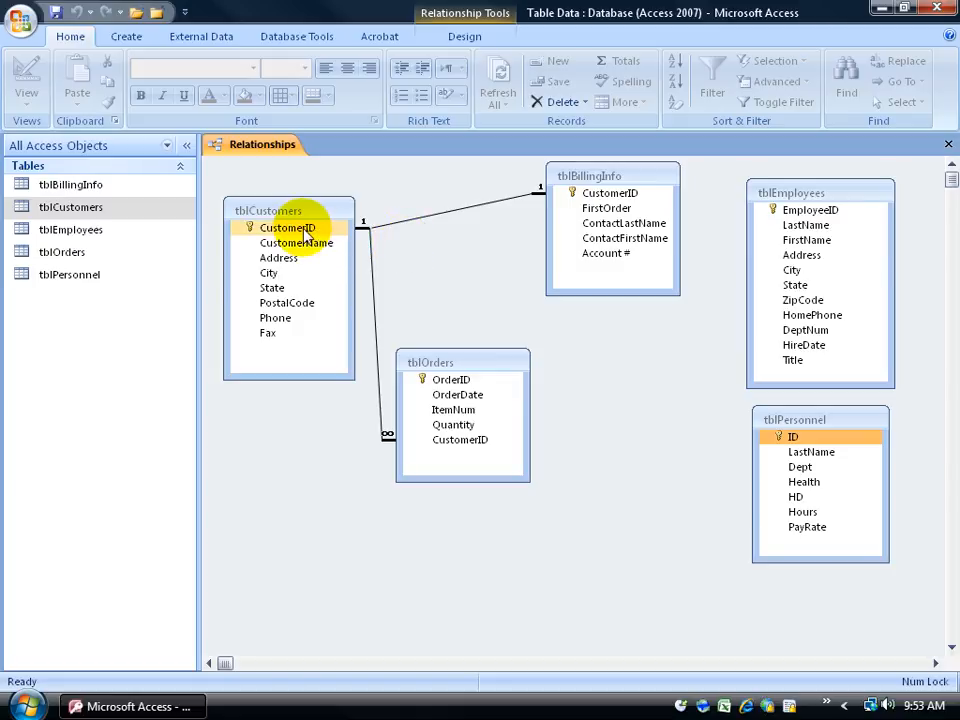